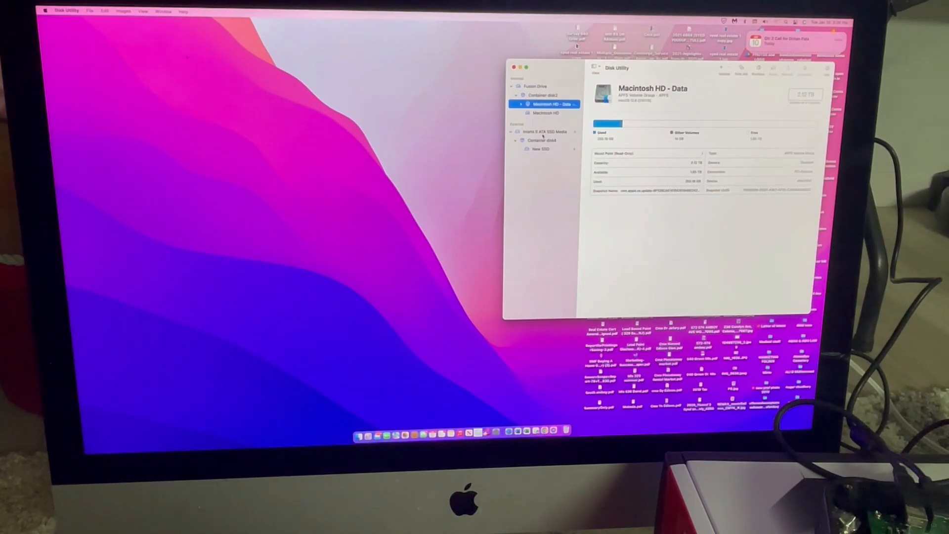
Prepare to erase the Inland SATA SSD as APFS volume 'New SSD' with GUID Partition Map
{"action": "right_click", "coordinate": [542, 132]}
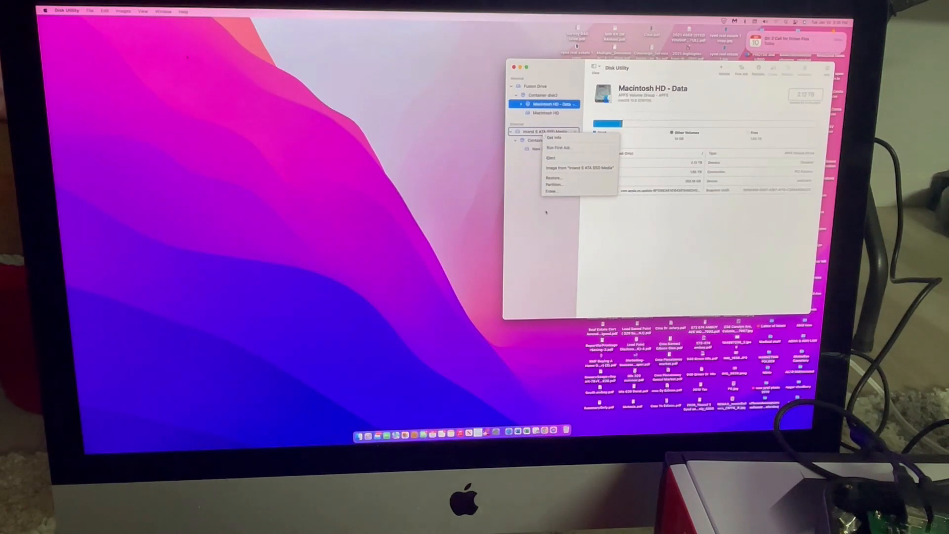
{"action": "mouse_move", "coordinate": [553, 191]}
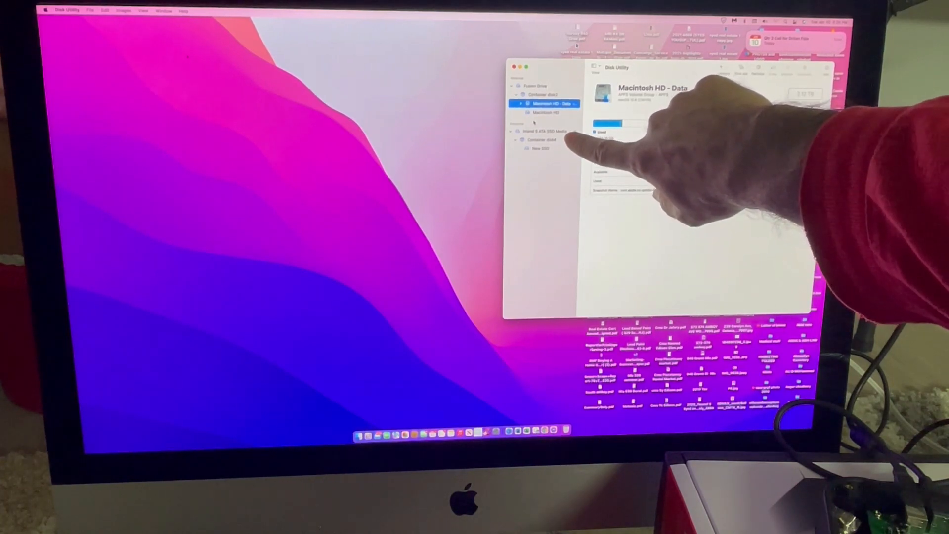
{"action": "mouse_move", "coordinate": [605, 145]}
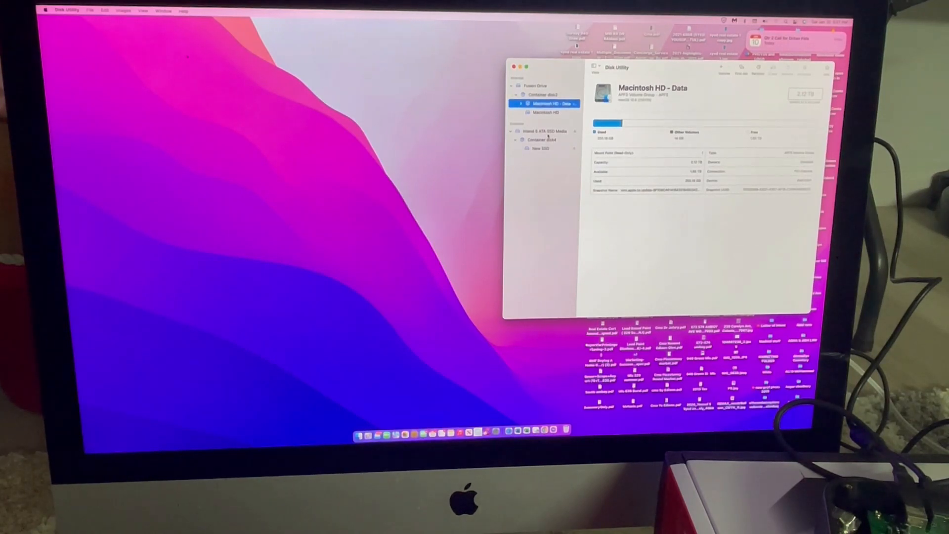
{"action": "right_click", "coordinate": [544, 131]}
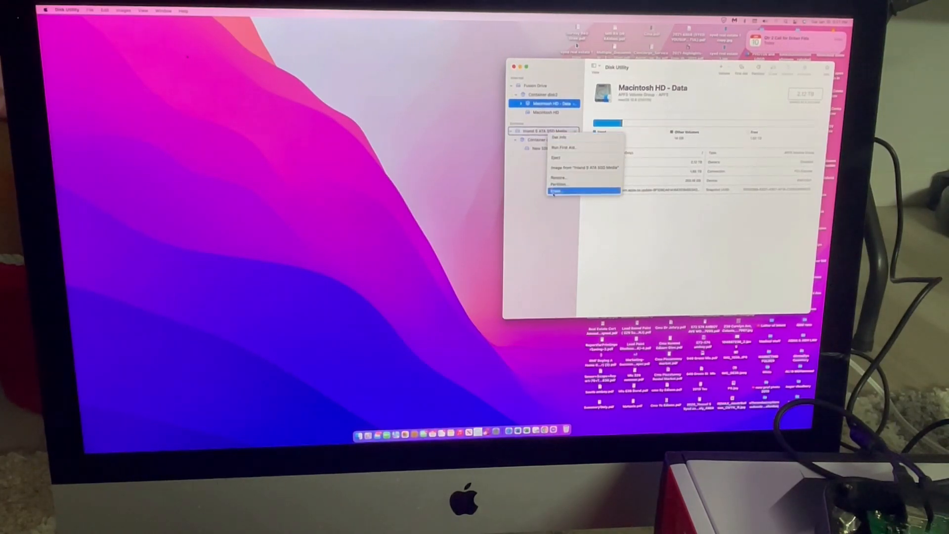
{"action": "left_click", "coordinate": [556, 191]}
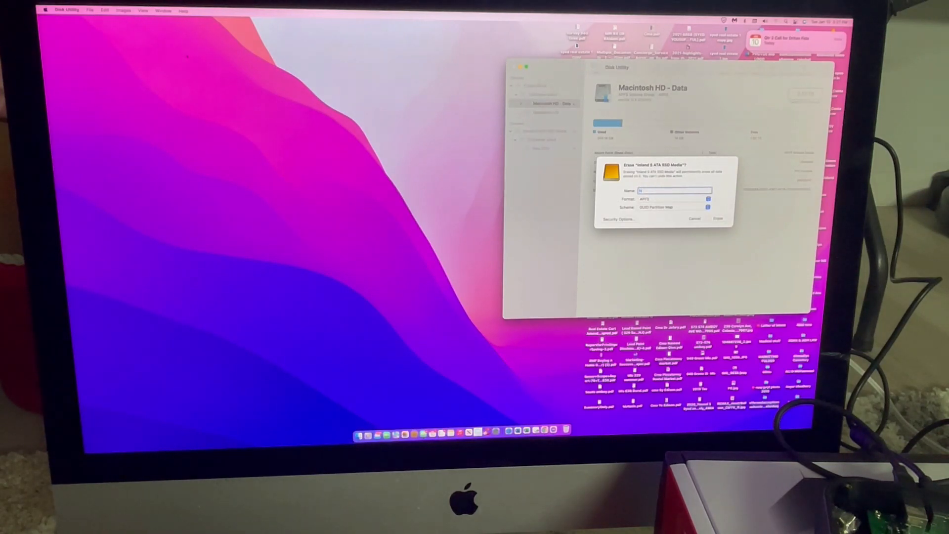
{"action": "type", "text": "New SSD"}
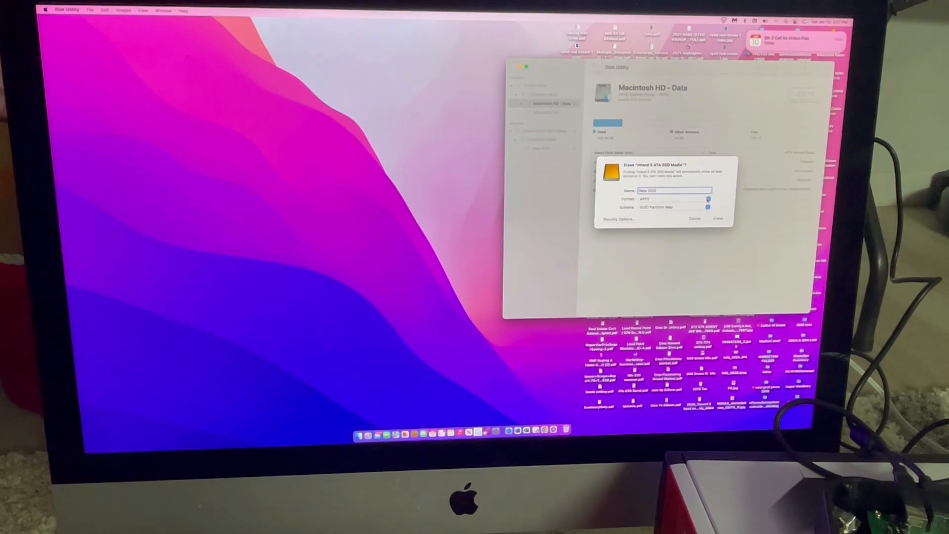
{"action": "left_click", "coordinate": [673, 199]}
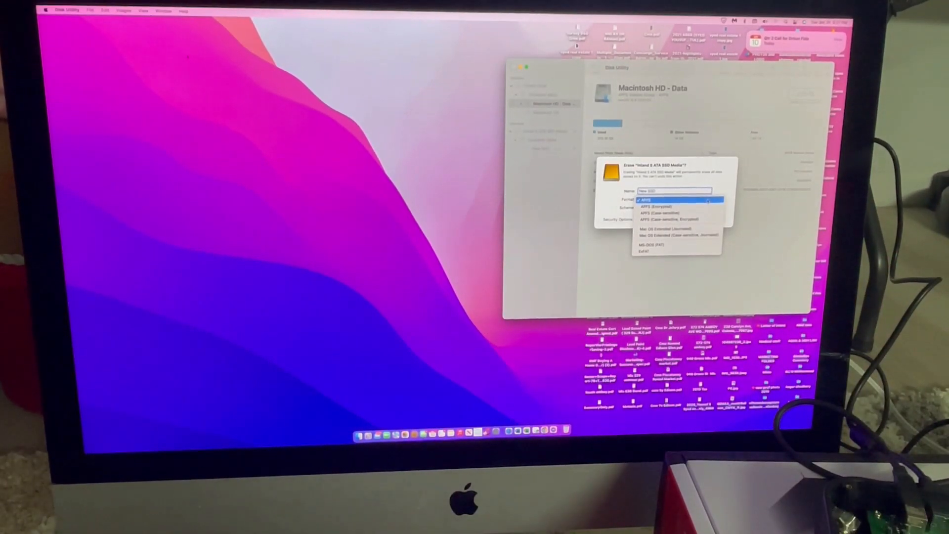
{"action": "left_click", "coordinate": [645, 200]}
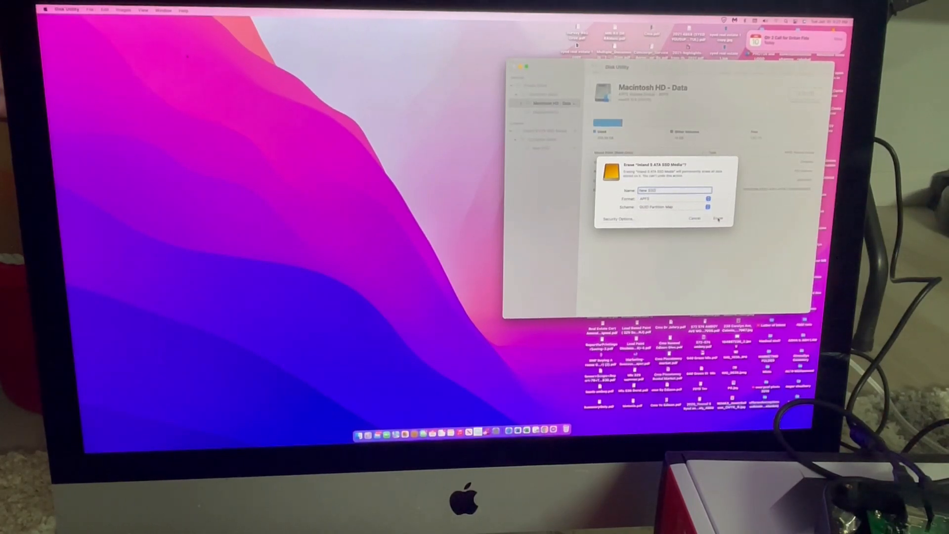
Run the erase of the Inland SATA SSD and dismiss the success report
{"action": "left_click", "coordinate": [719, 218]}
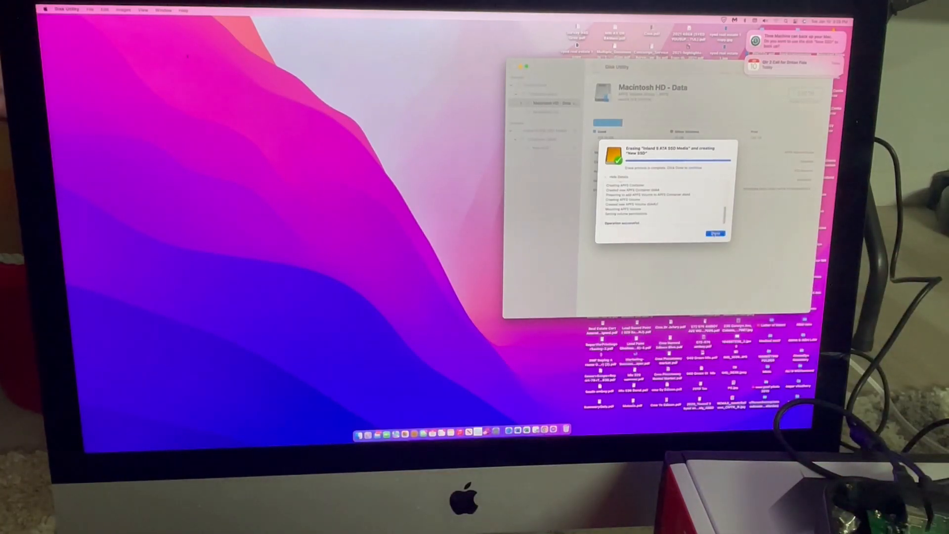
{"action": "left_click", "coordinate": [714, 233]}
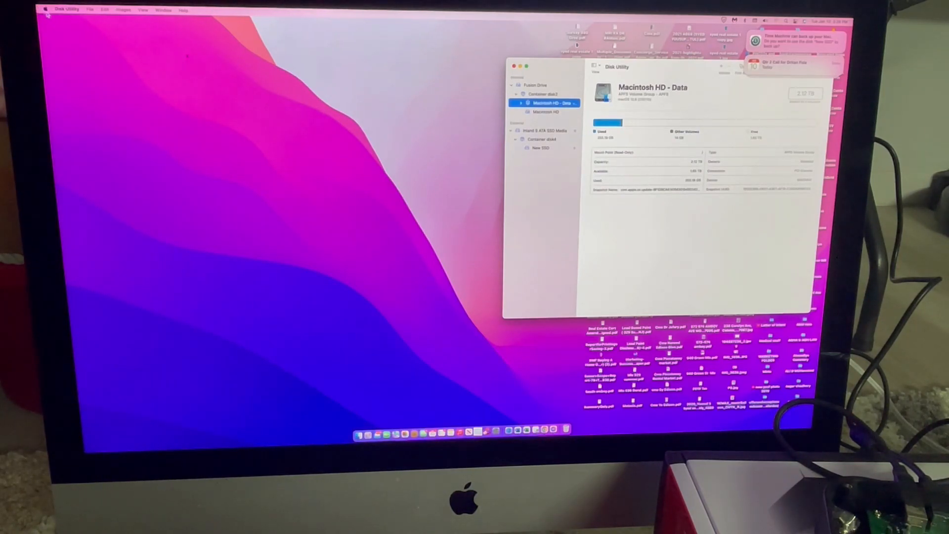
Restart the Mac into macOS Recovery to reach the utilities window
{"action": "left_click", "coordinate": [46, 10]}
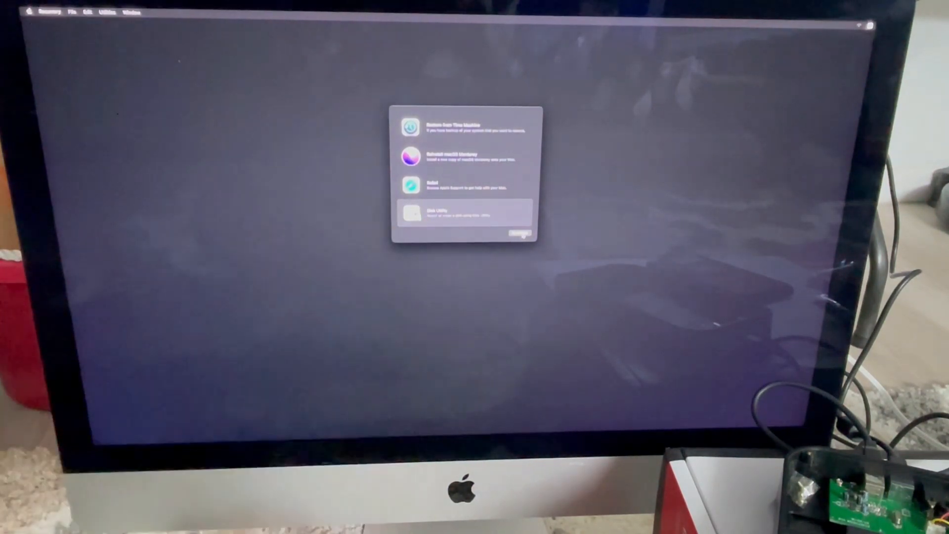
Launch Disk Utility in Recovery, select New SSD, and start a Restore
{"action": "left_click", "coordinate": [466, 212]}
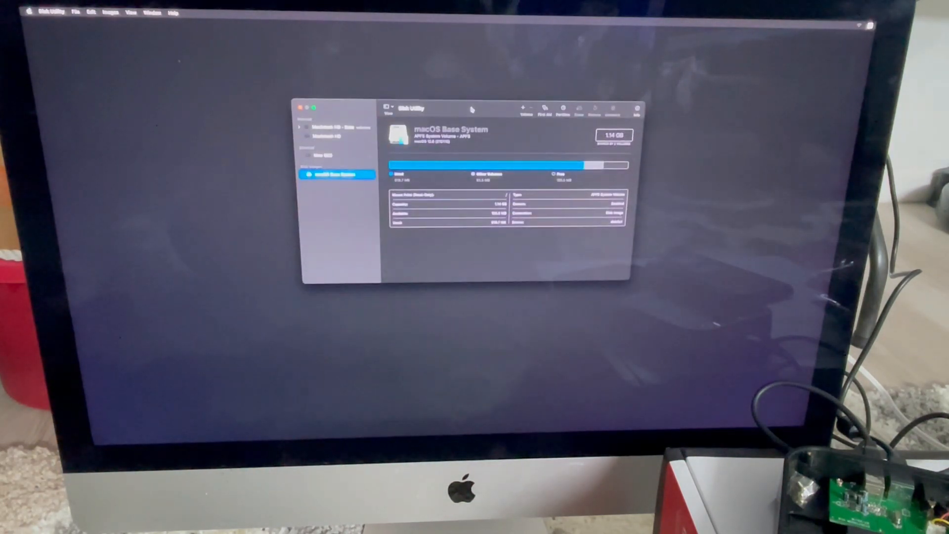
{"action": "left_click", "coordinate": [336, 127]}
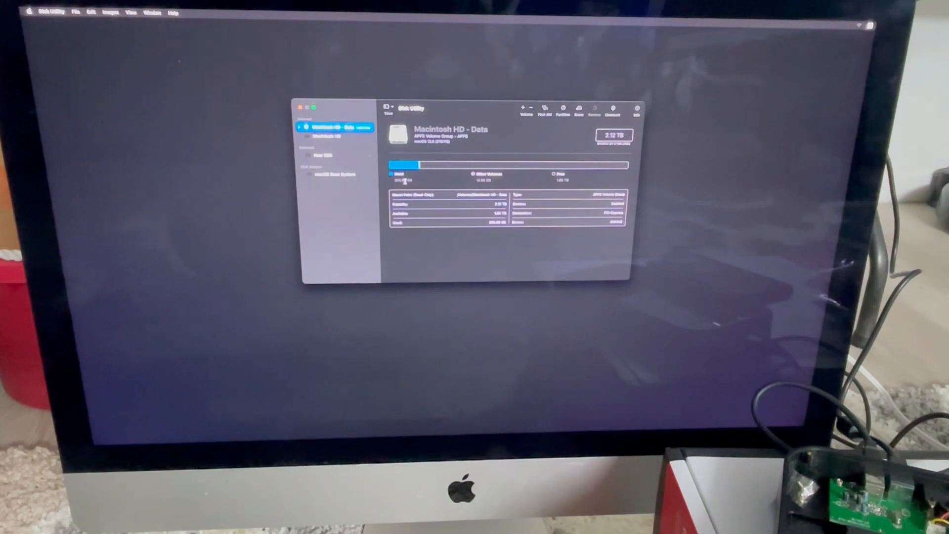
{"action": "left_click", "coordinate": [330, 155]}
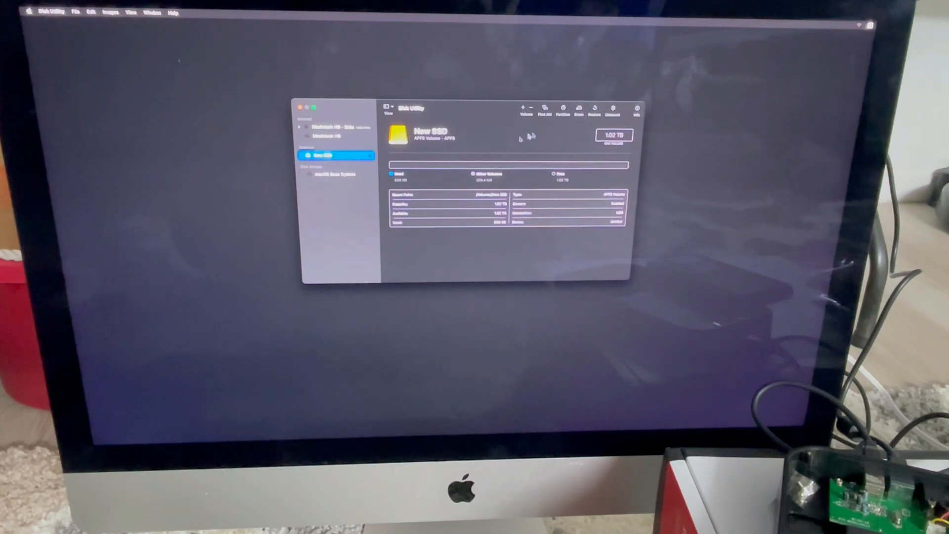
{"action": "left_click", "coordinate": [595, 109]}
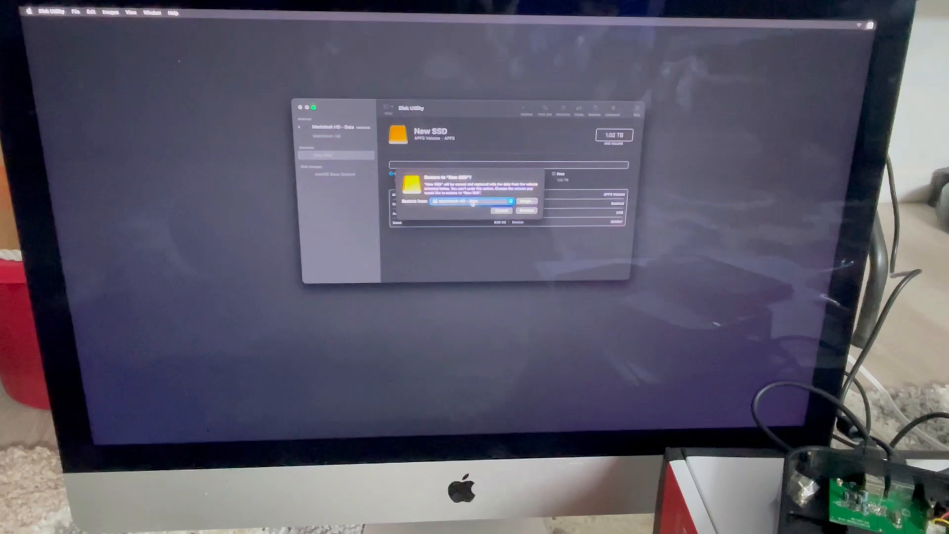
Choose Macintosh HD - Data in the Restore from pop-up
{"action": "left_click", "coordinate": [471, 201]}
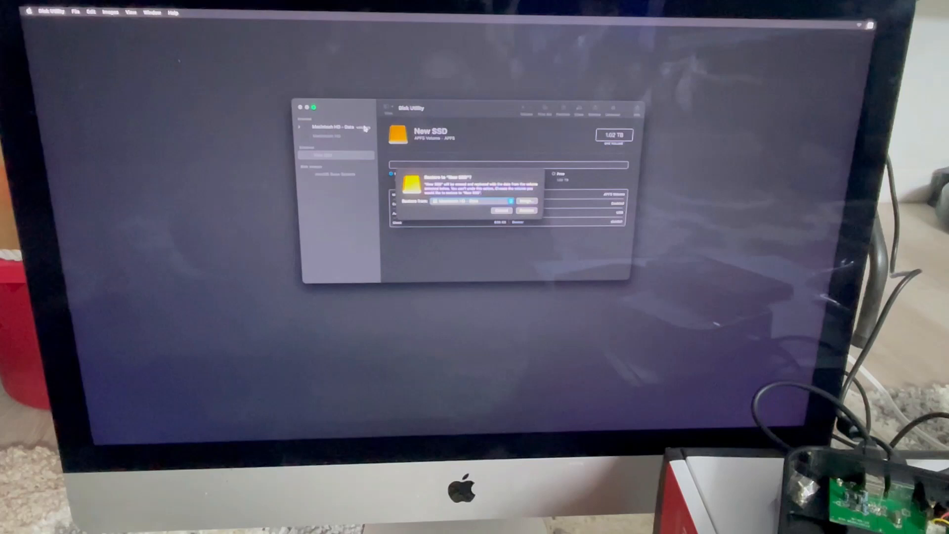
{"action": "left_click", "coordinate": [475, 200]}
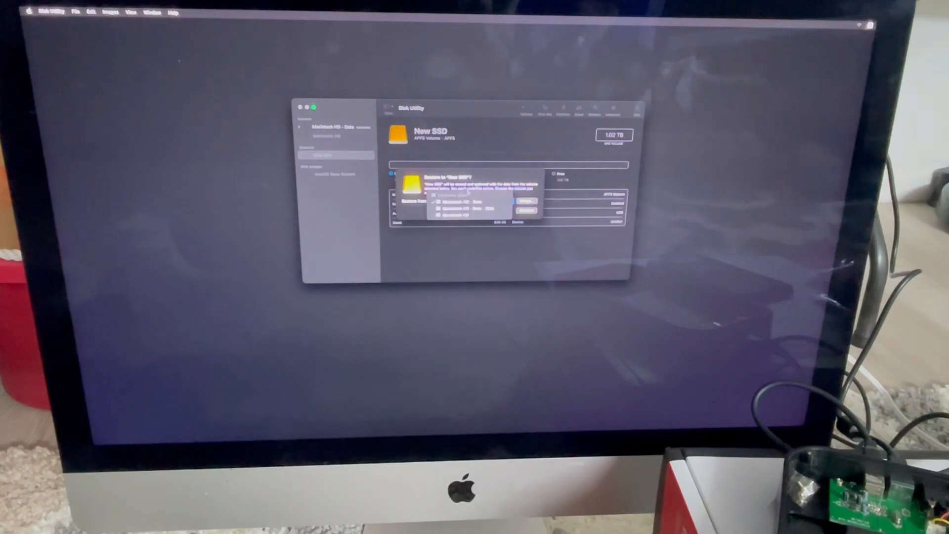
{"action": "left_click", "coordinate": [469, 203]}
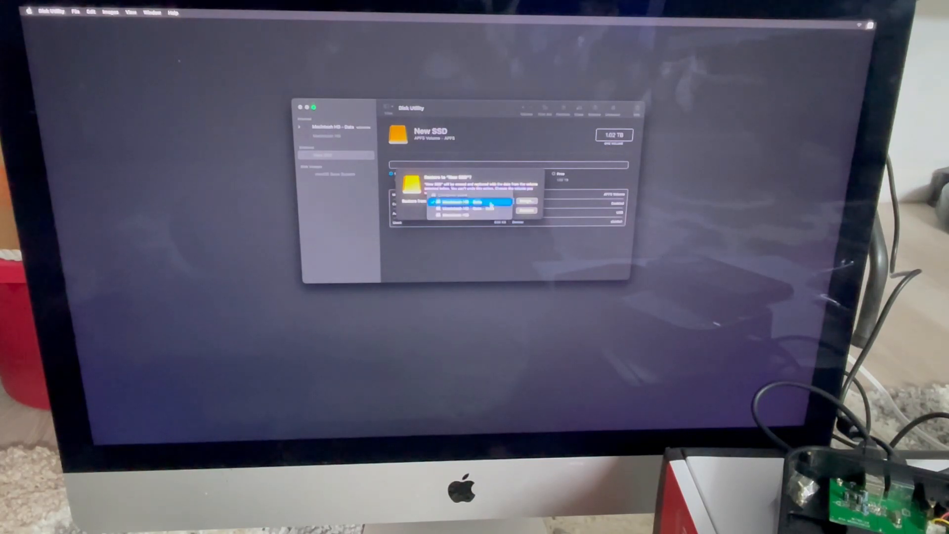
{"action": "left_click", "coordinate": [469, 202]}
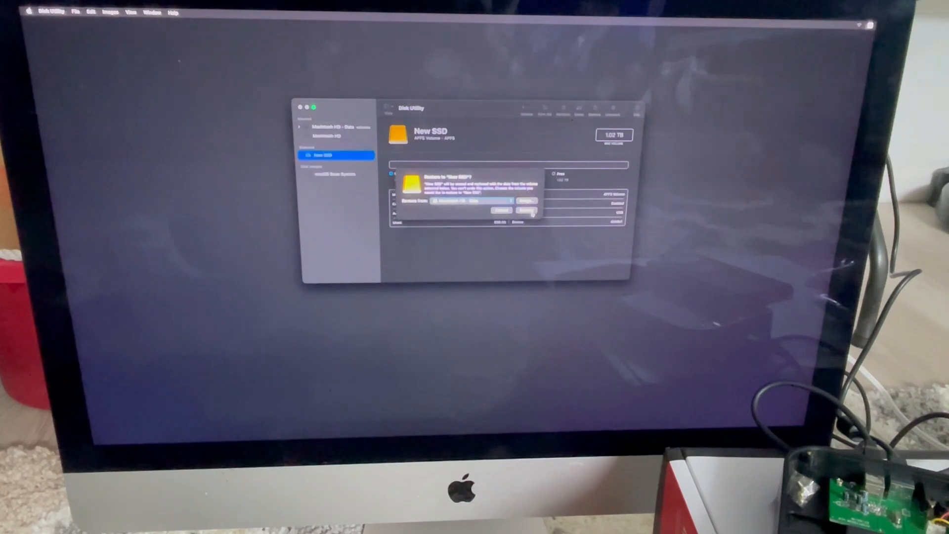
Restore New SSD from Macintosh HD - Data and close the success report
{"action": "left_click", "coordinate": [526, 210]}
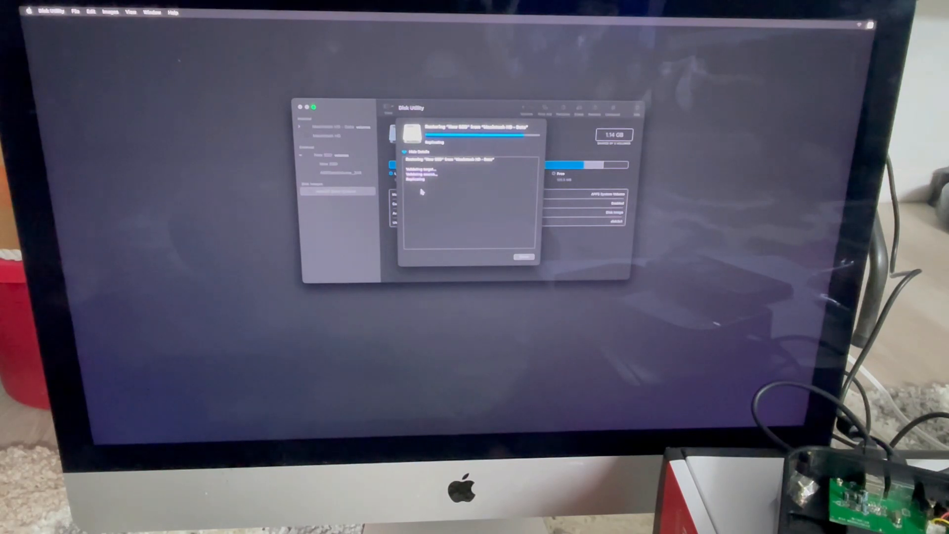
{"action": "mouse_move", "coordinate": [457, 228]}
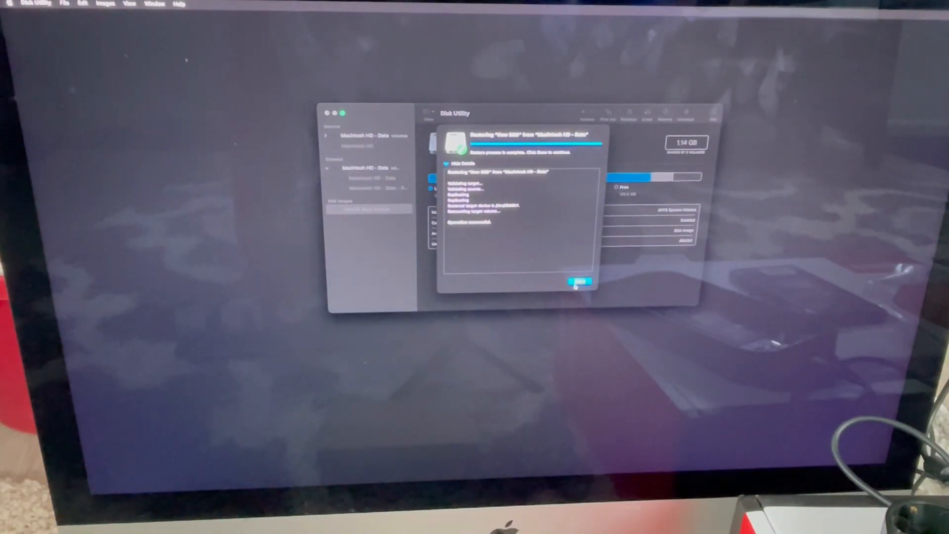
{"action": "left_click", "coordinate": [579, 283]}
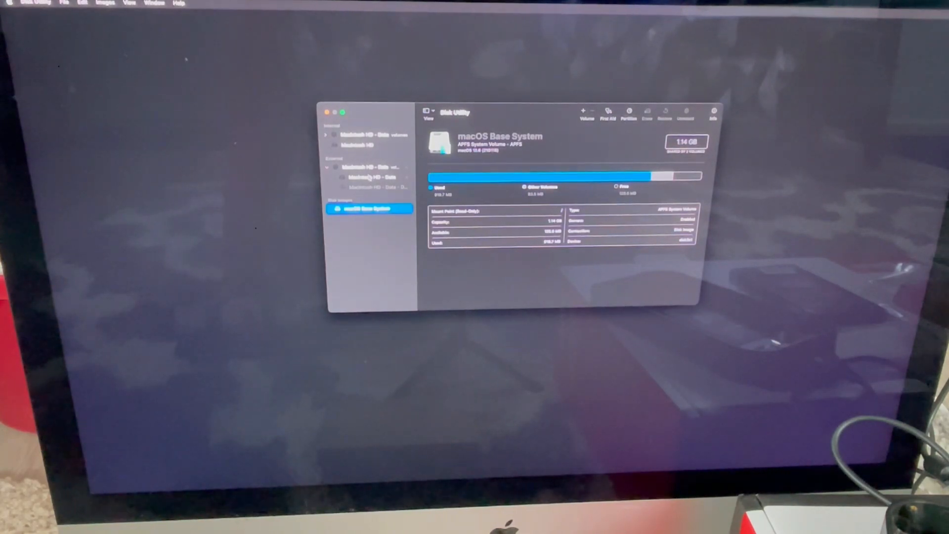
{"action": "left_click", "coordinate": [369, 176]}
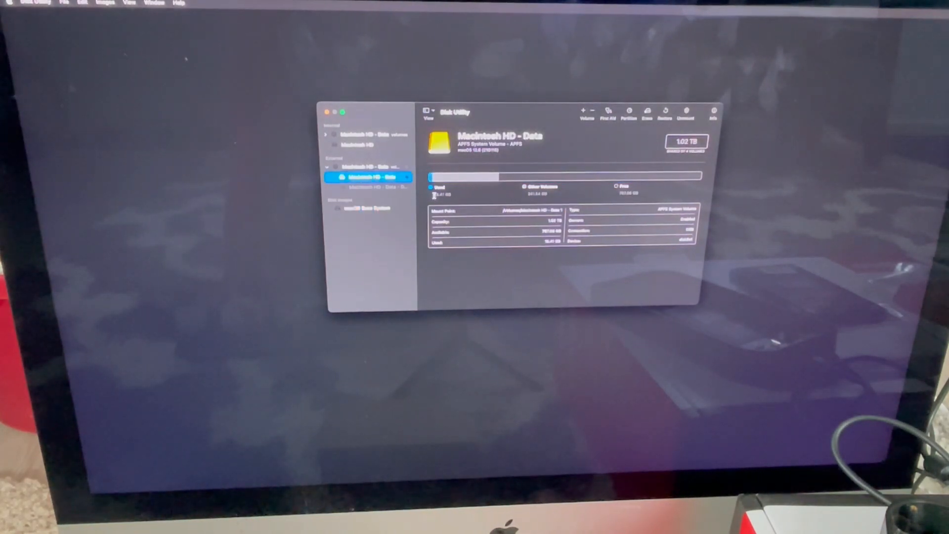
{"action": "left_click", "coordinate": [369, 187]}
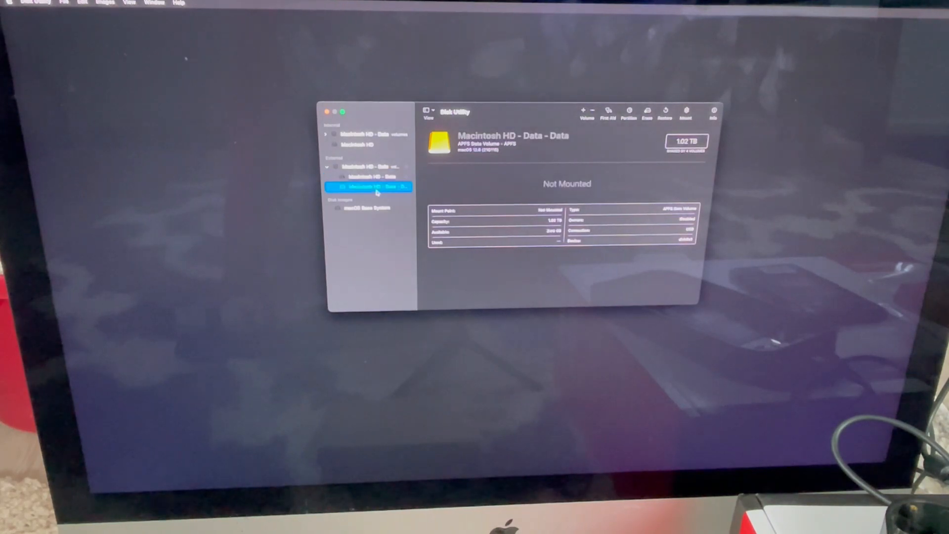
{"action": "left_click", "coordinate": [367, 176]}
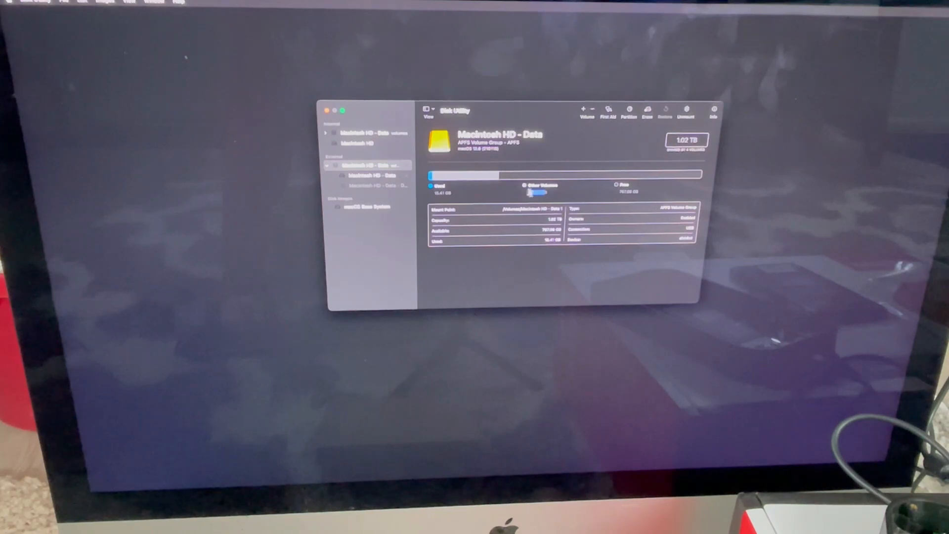
{"action": "mouse_move", "coordinate": [460, 194]}
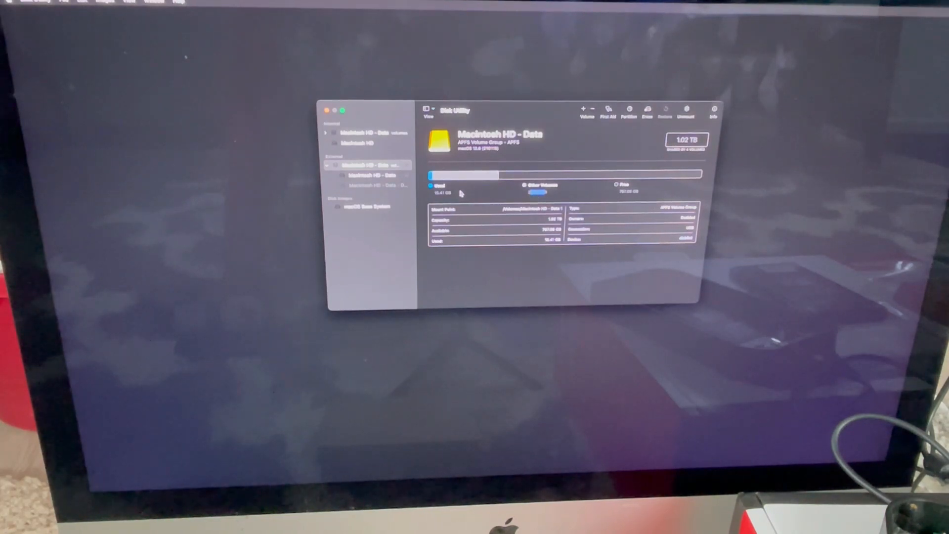